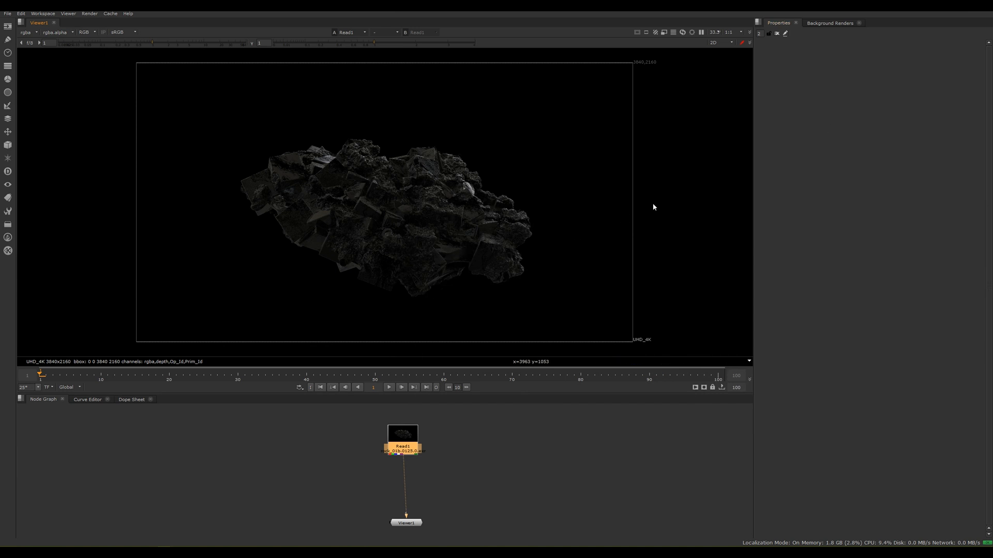
mouse_move(496, 312)
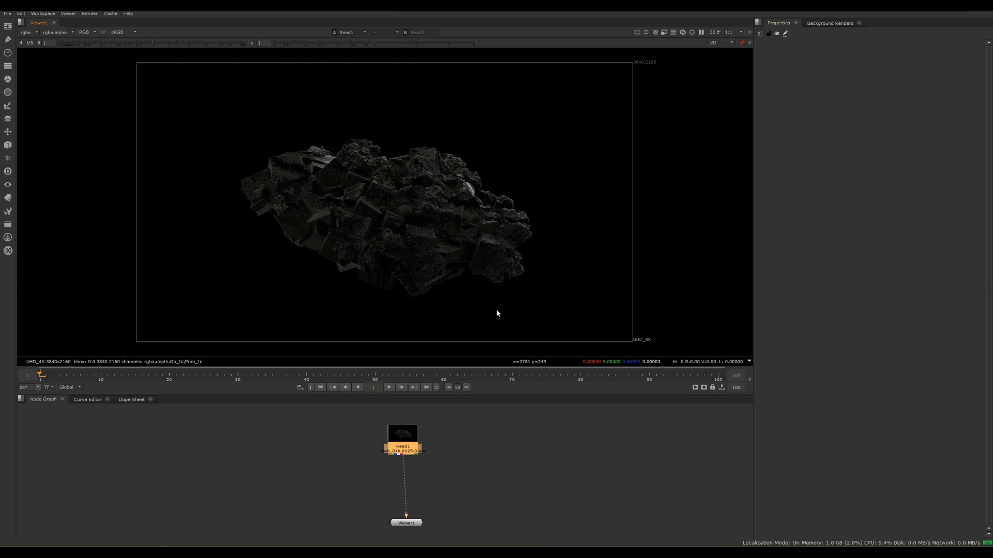
mouse_move(502, 313)
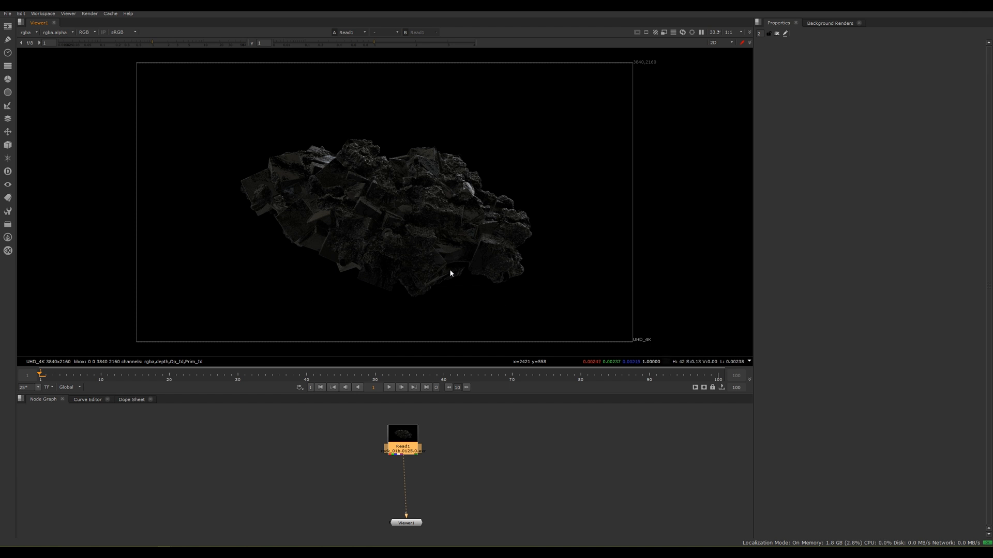
mouse_move(475, 297)
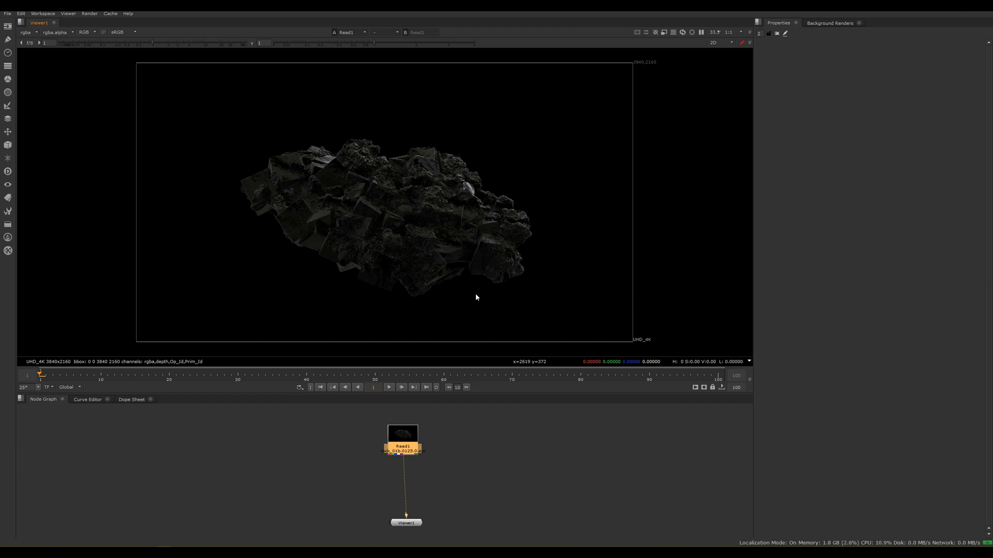
mouse_move(478, 298)
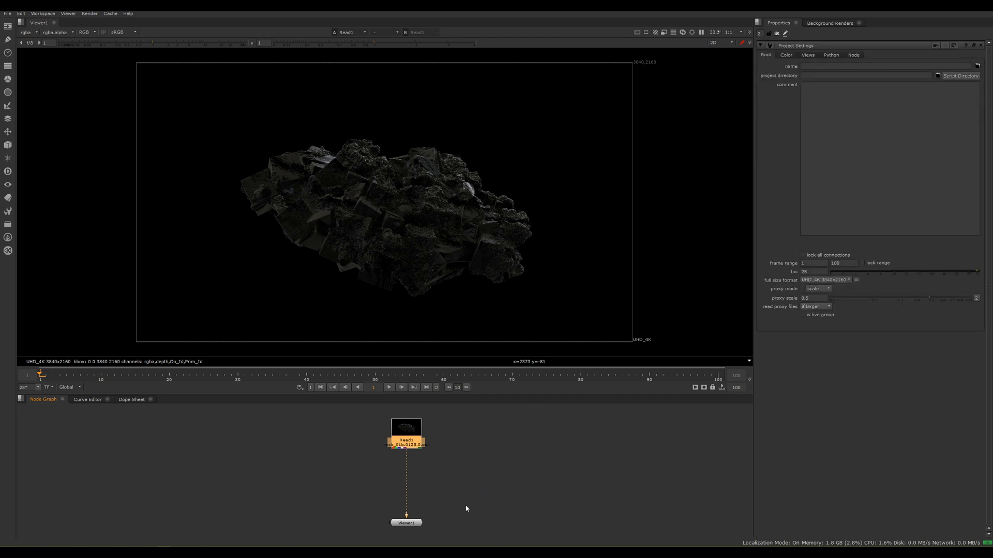
mouse_move(753, 393)
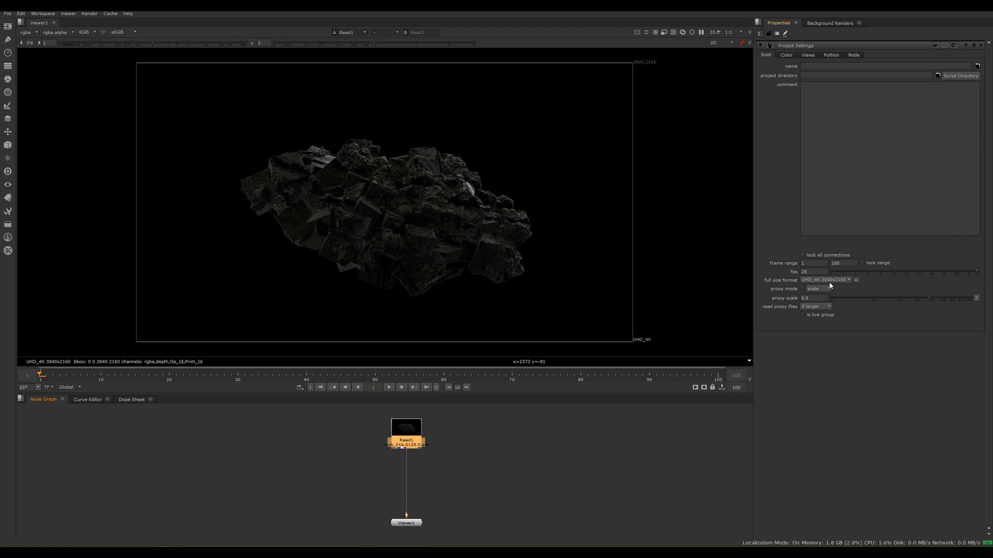
mouse_move(842, 286)
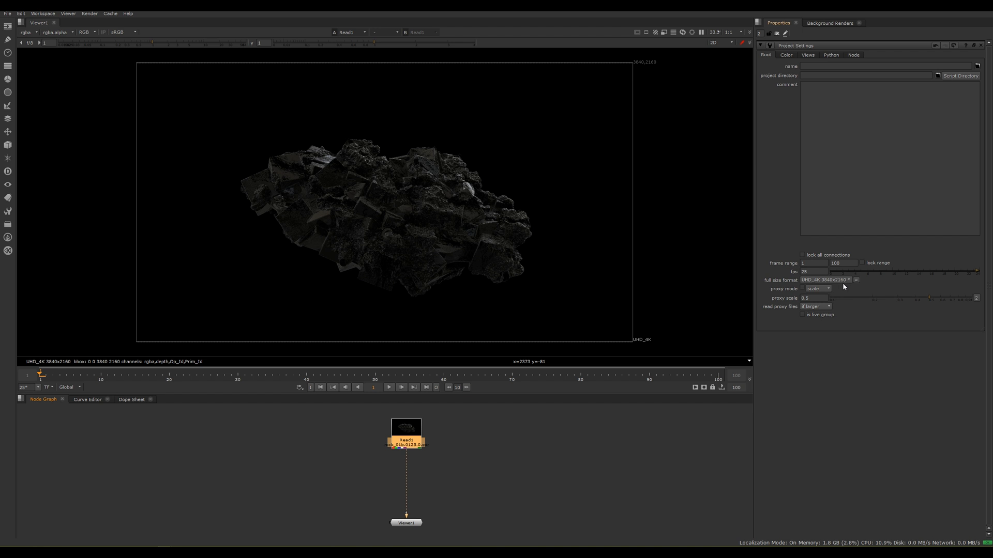
mouse_move(800, 289)
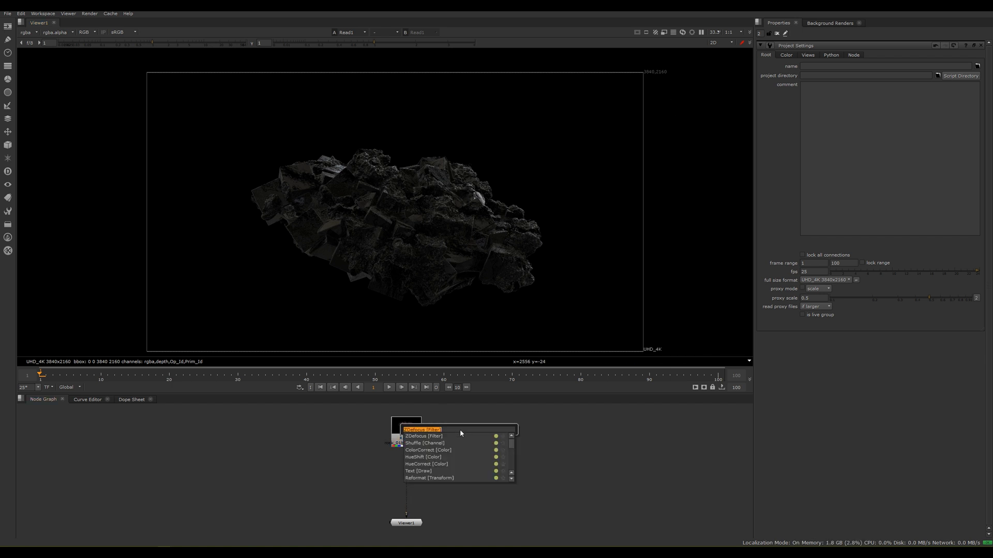
Step: Add a Shuffle after Read1 with in 1 set to depth to view the depth pass
click(425, 443)
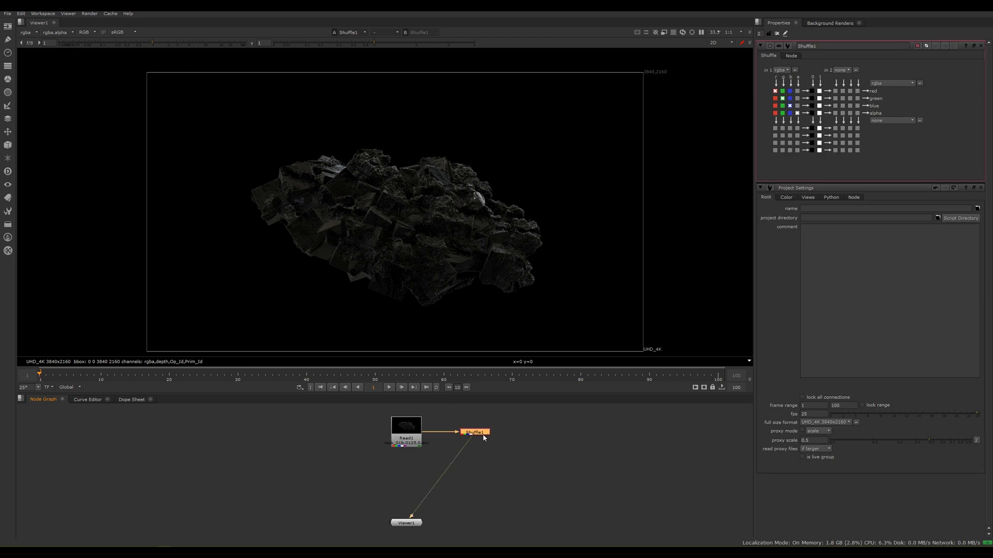
click(783, 70)
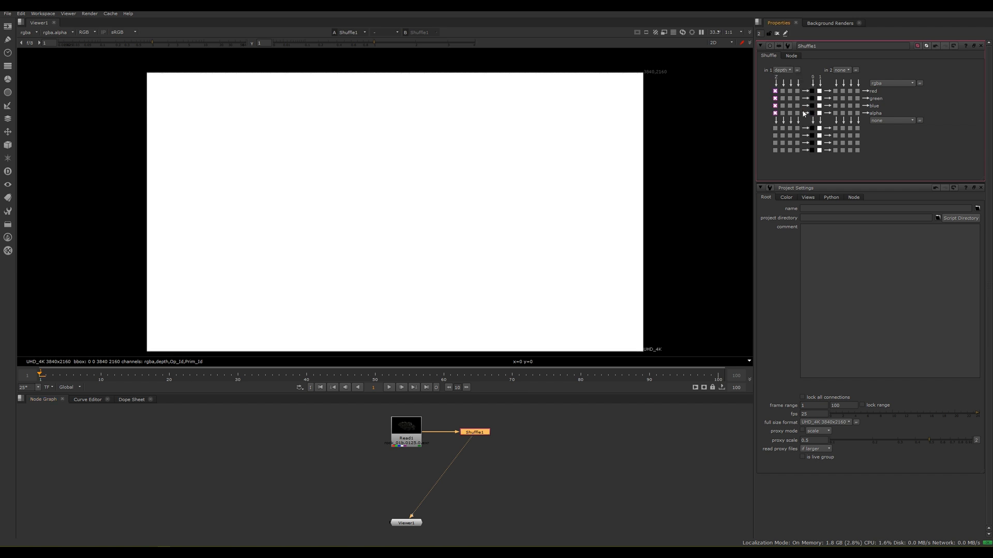
mouse_move(186, 45)
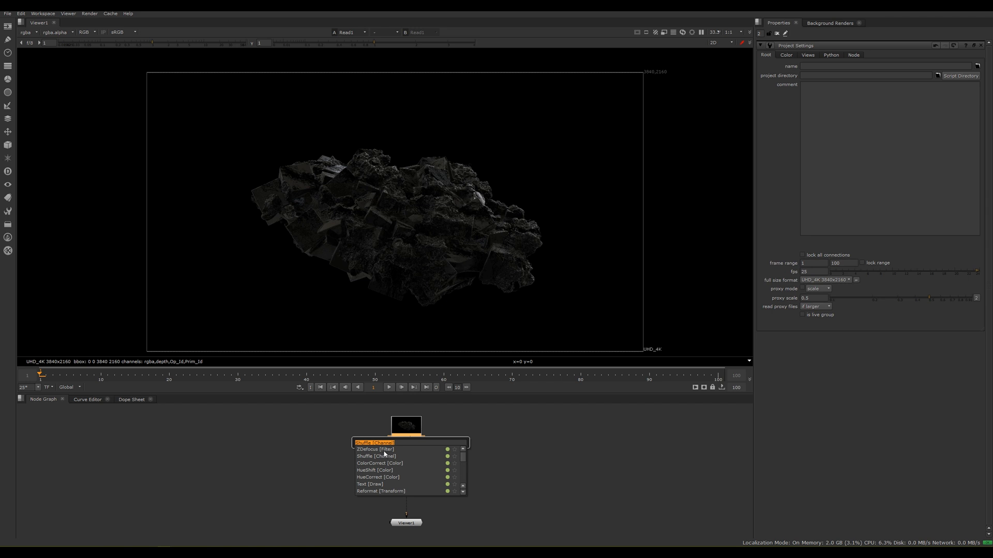
Step: Insert a ZDefocus after Read1 and drag its focal_point onto the middle of the rock
click(374, 449)
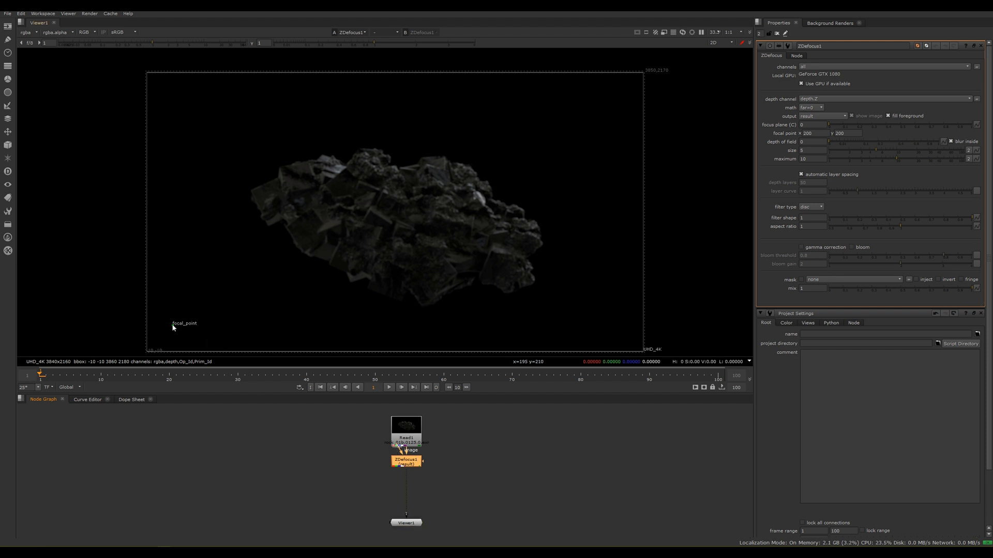
mouse_move(173, 328)
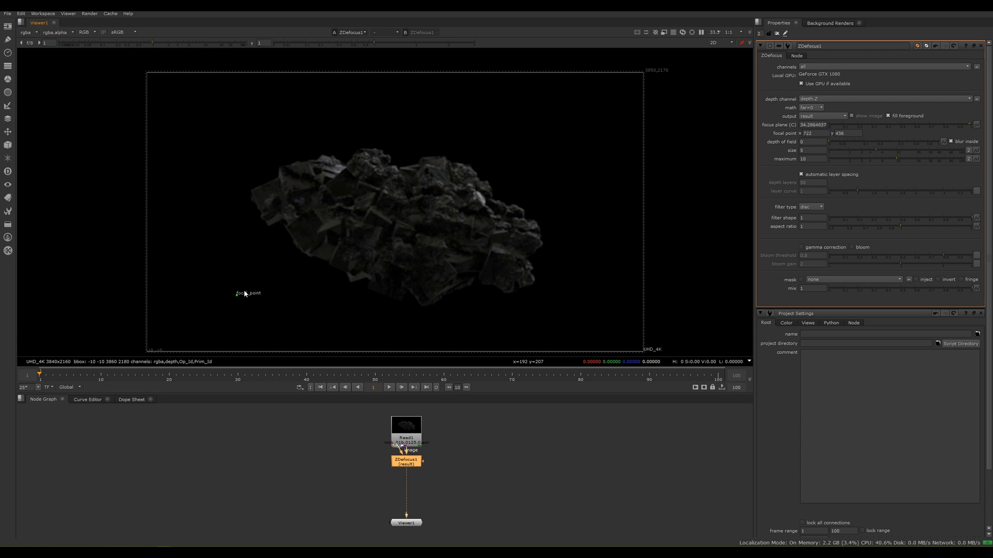
drag(244, 293, 412, 227)
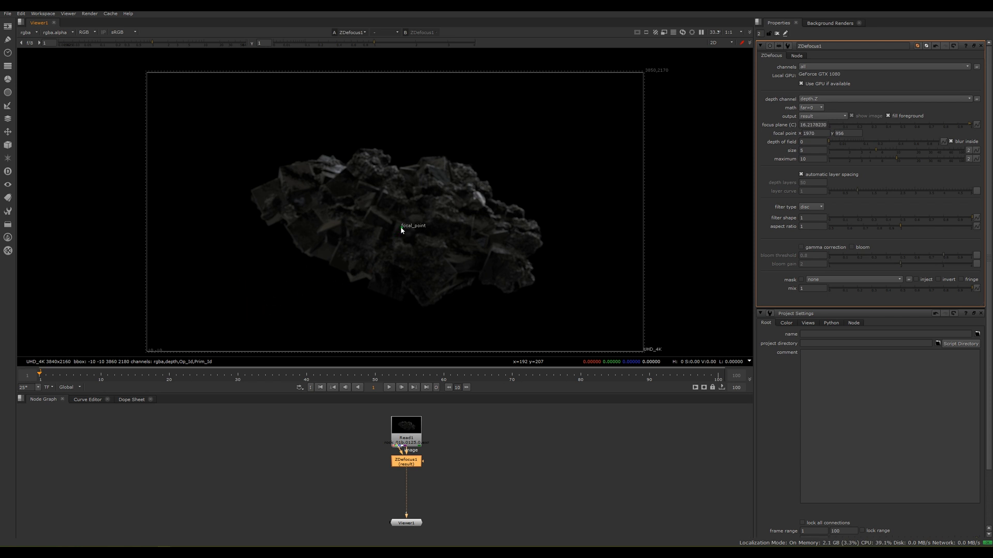
drag(413, 225, 420, 221)
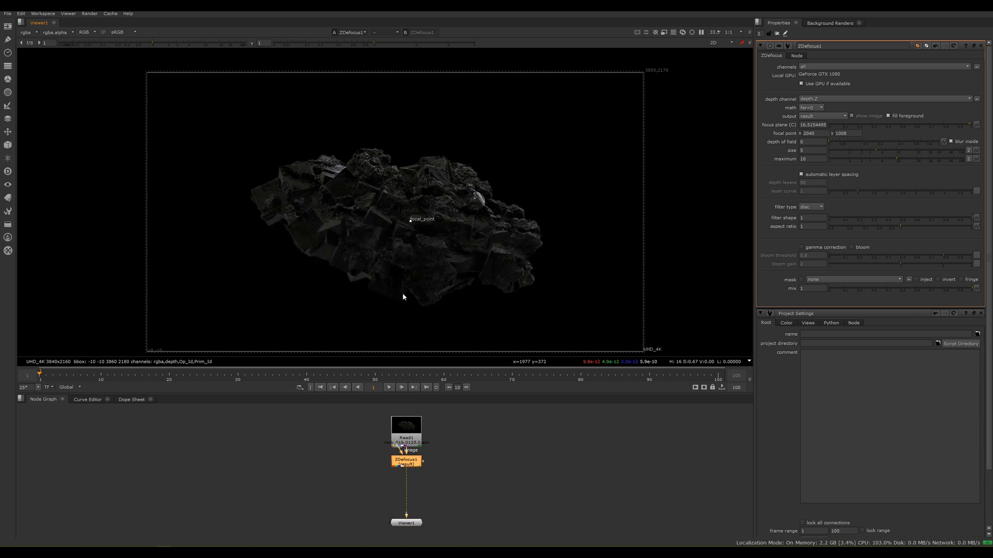
drag(421, 219, 349, 178)
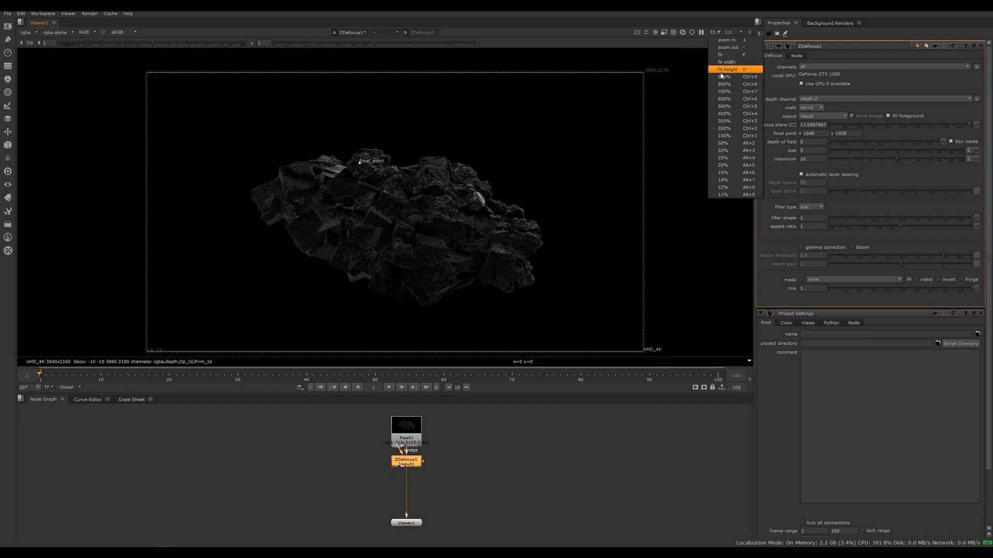
Step: At 100% viewer zoom, set ZDefocus math to depth with depth channel depth.Z
click(723, 135)
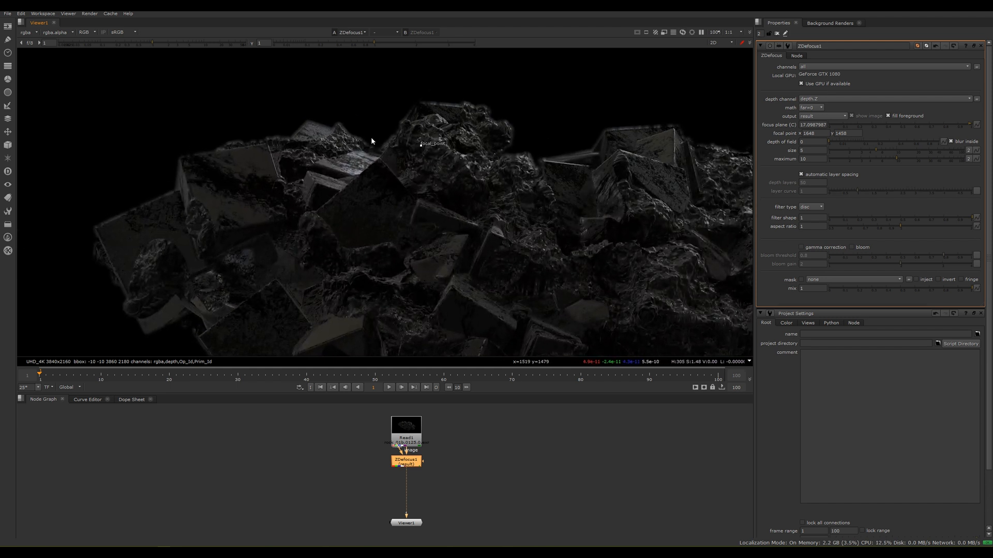
mouse_move(600, 211)
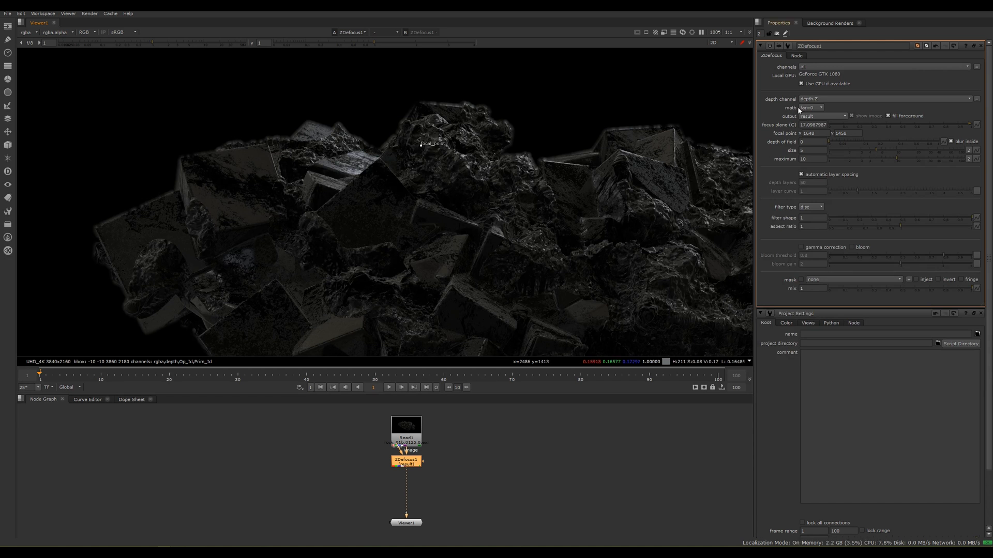
click(814, 108)
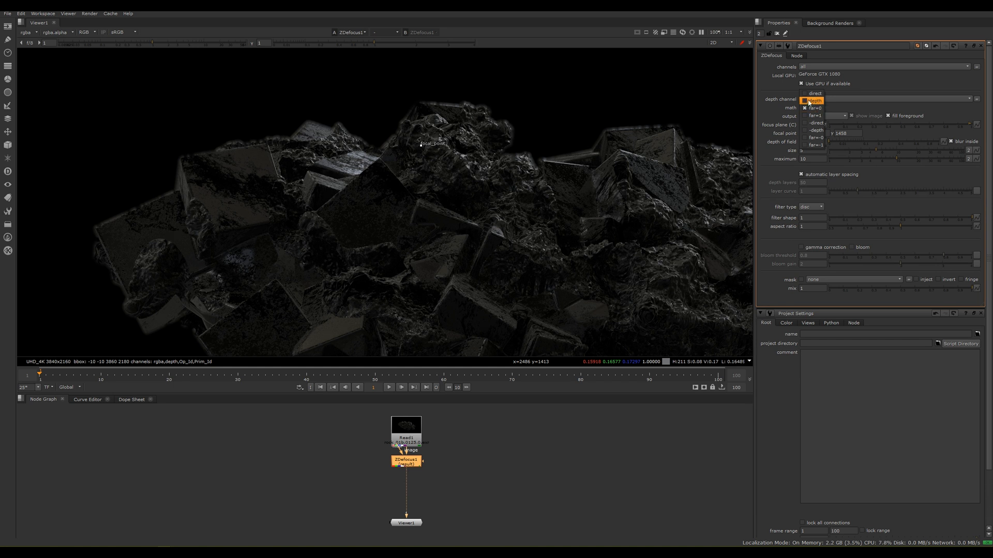
click(816, 100)
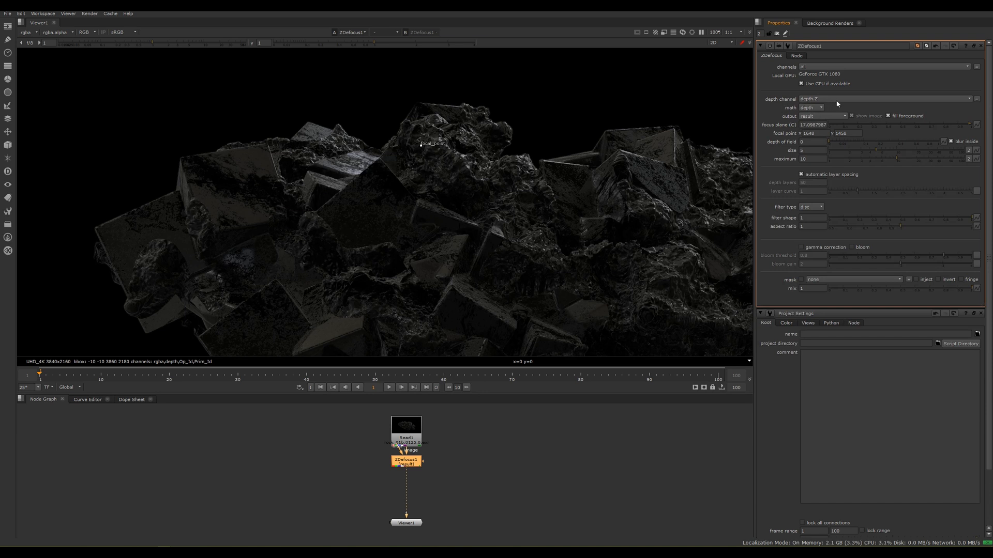
mouse_move(833, 100)
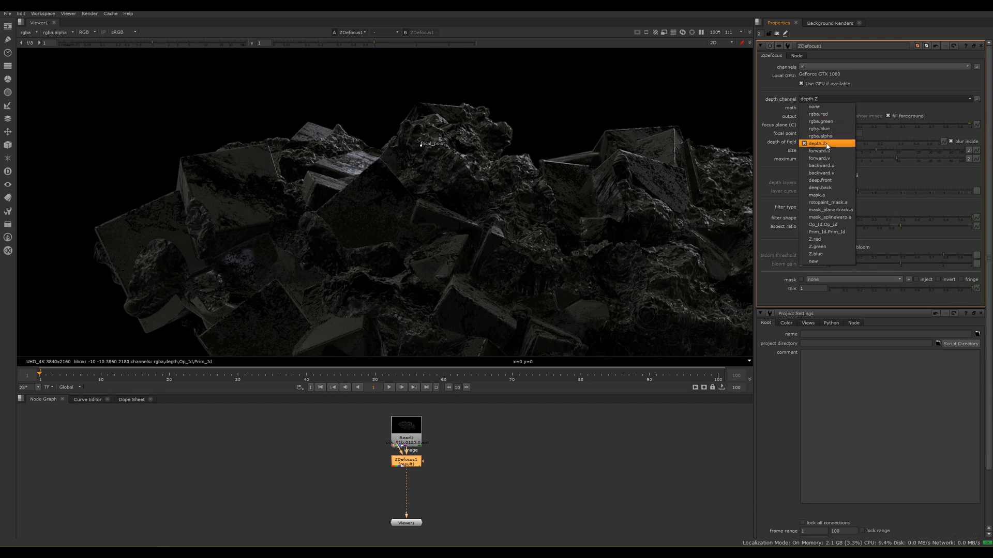
click(818, 142)
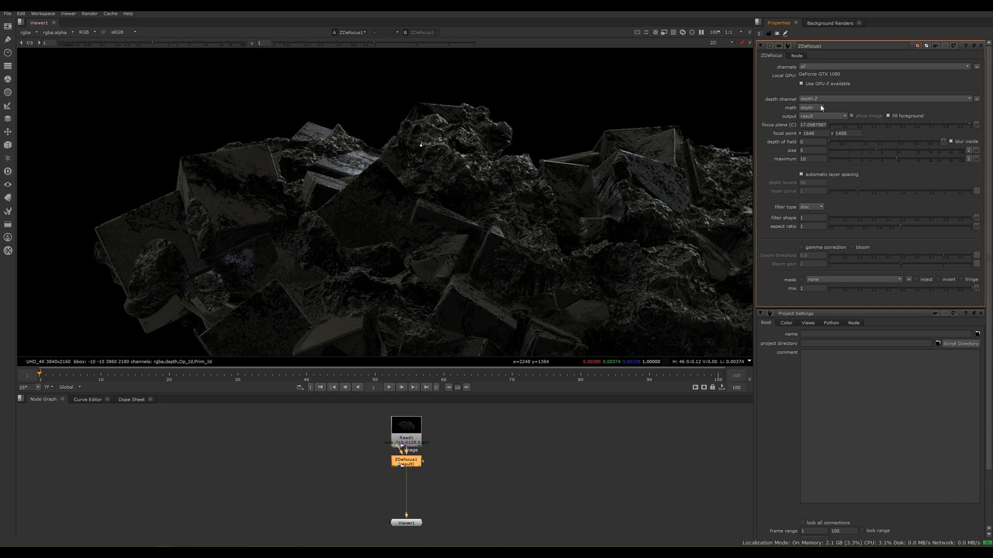
mouse_move(366, 138)
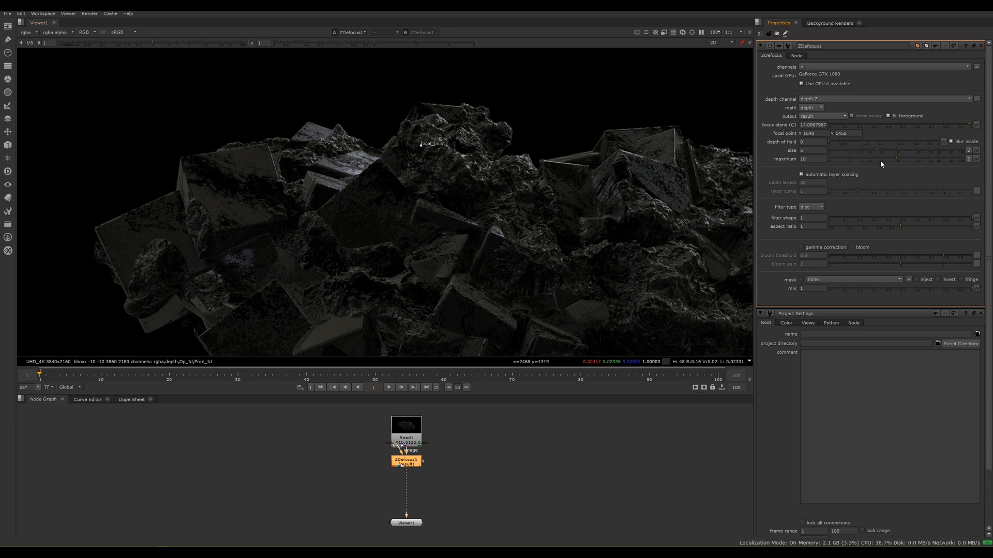
mouse_move(591, 216)
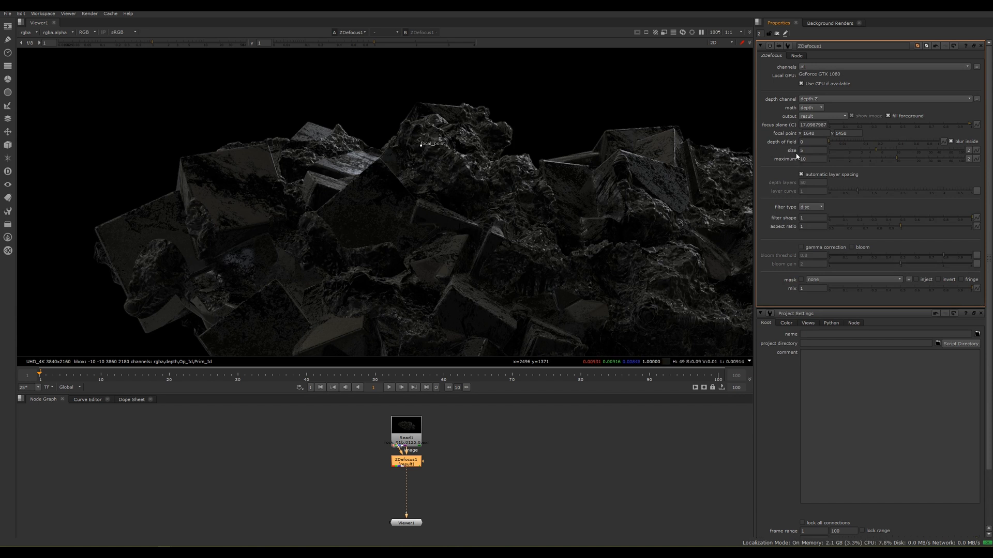
mouse_move(795, 164)
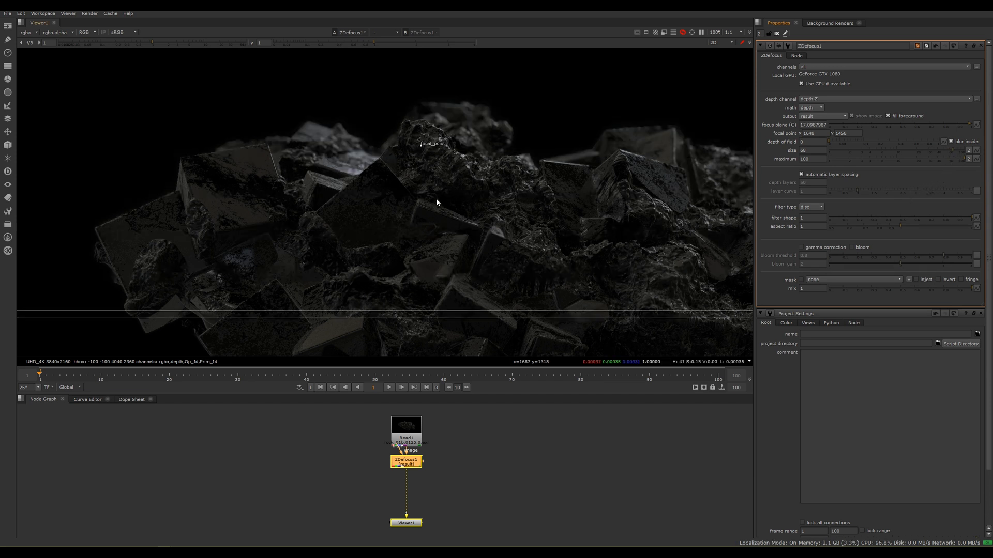
mouse_move(423, 151)
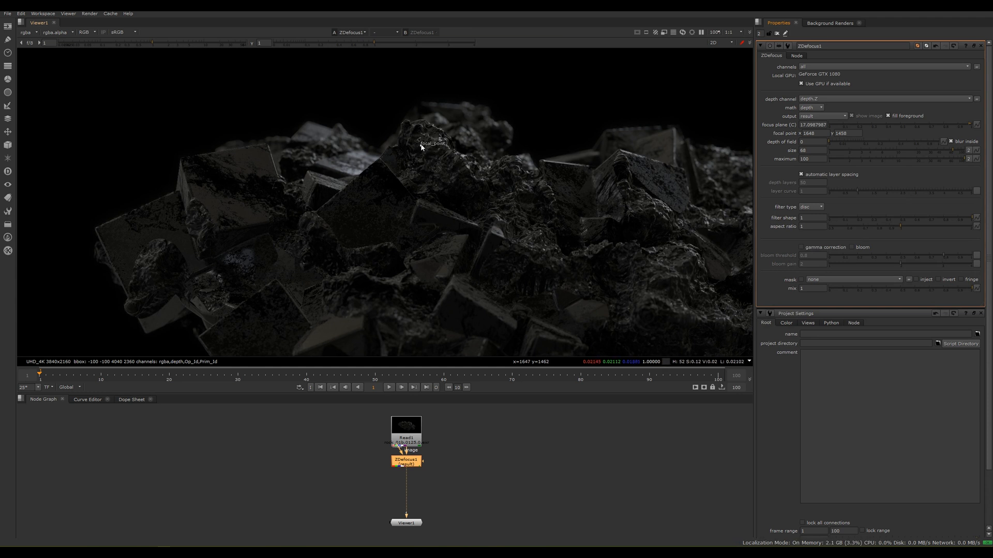
Step: Drag the ZDefocus focal_point onto the upper-left rocks
drag(433, 143, 332, 130)
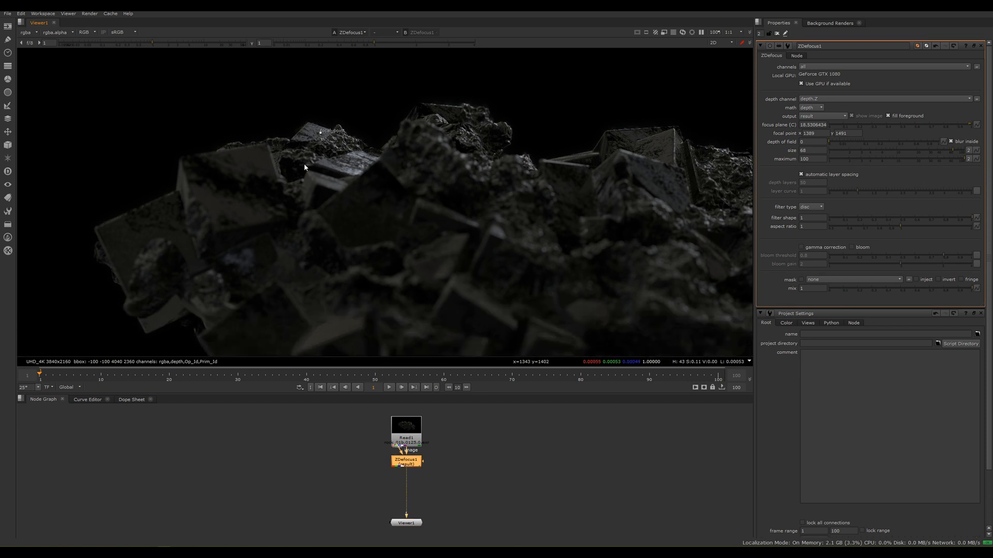
mouse_move(319, 136)
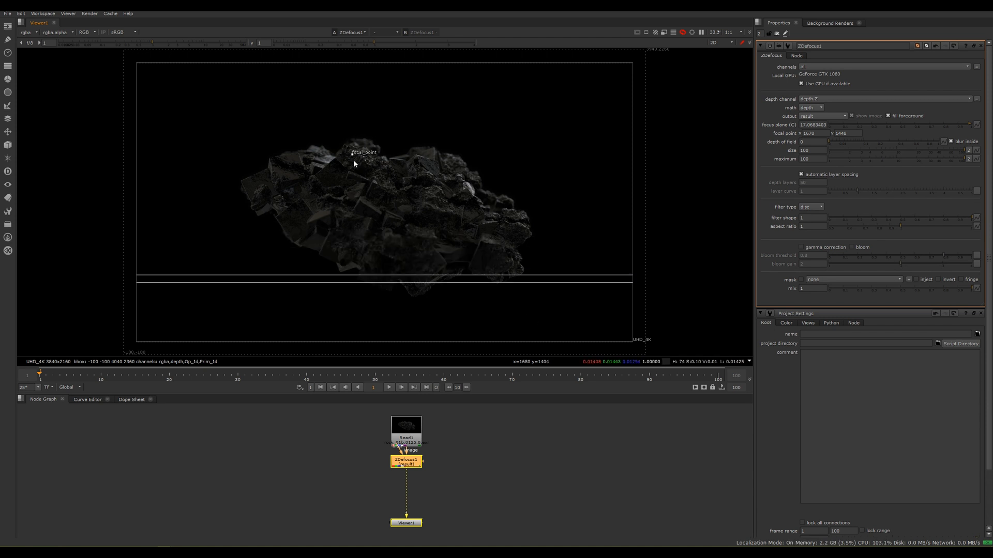
Step: Move the ZDefocus focal_point to the centre of the whole rock
drag(354, 164, 392, 215)
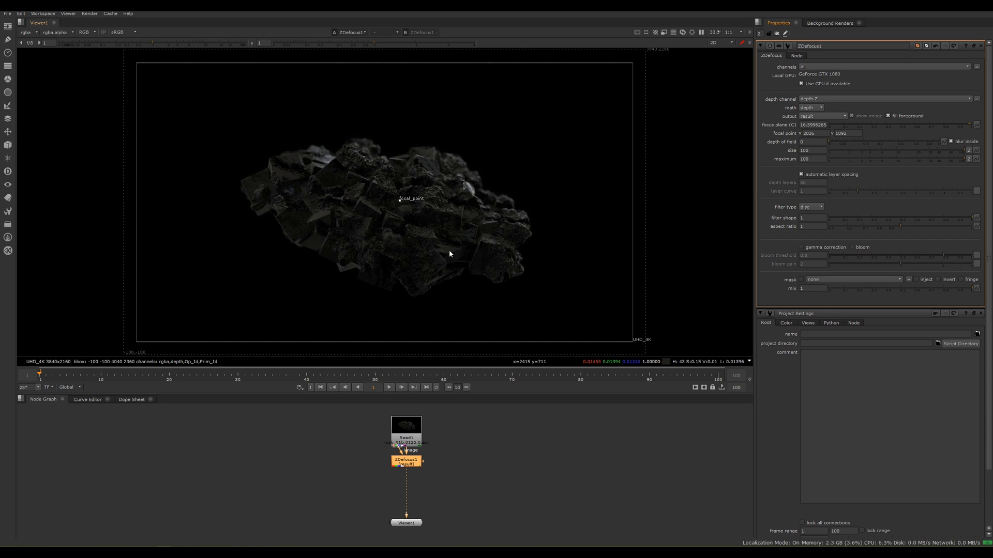
mouse_move(444, 244)
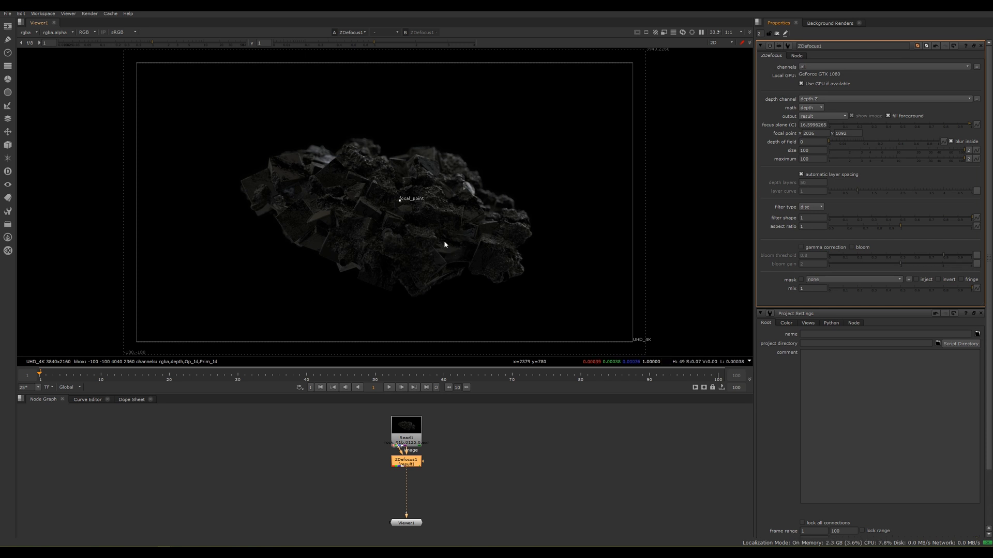
mouse_move(435, 276)
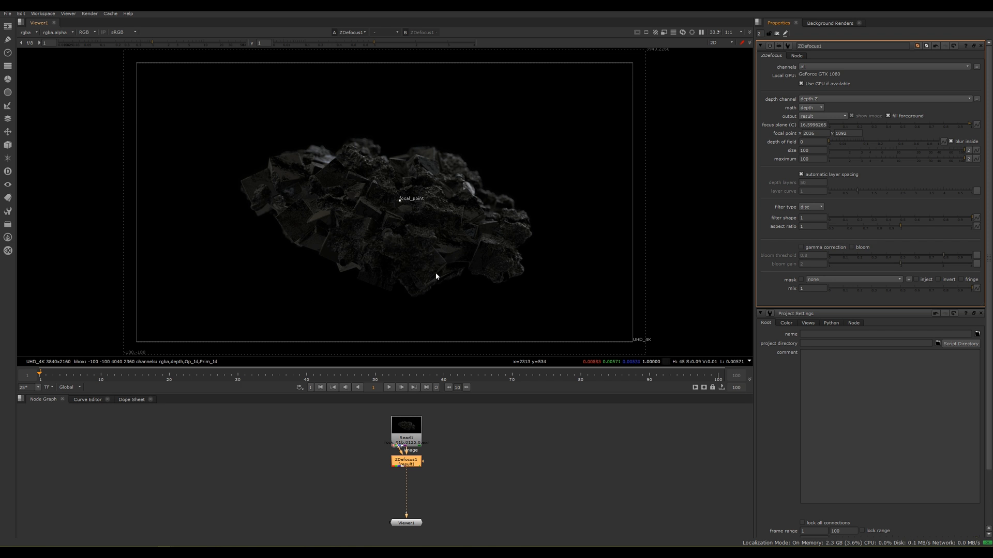
mouse_move(790, 156)
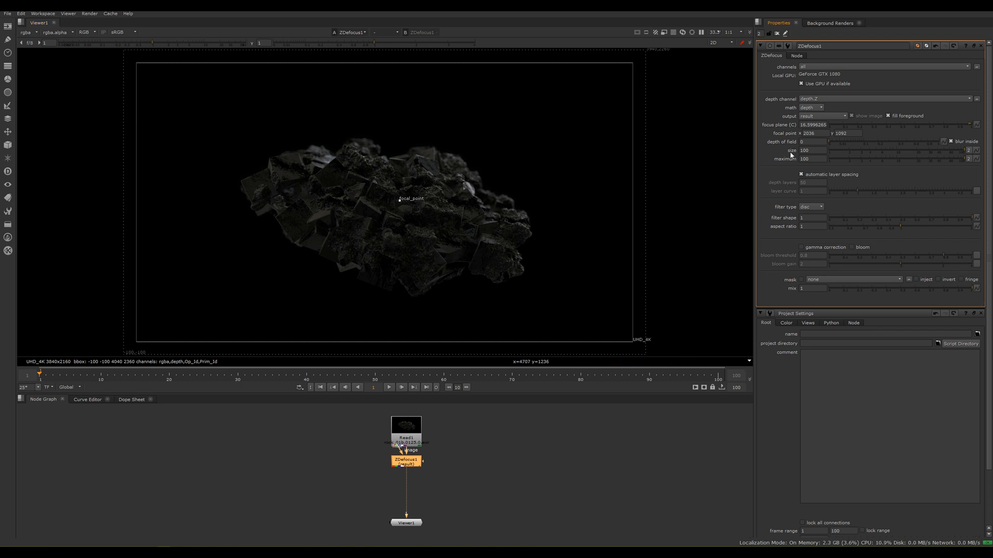